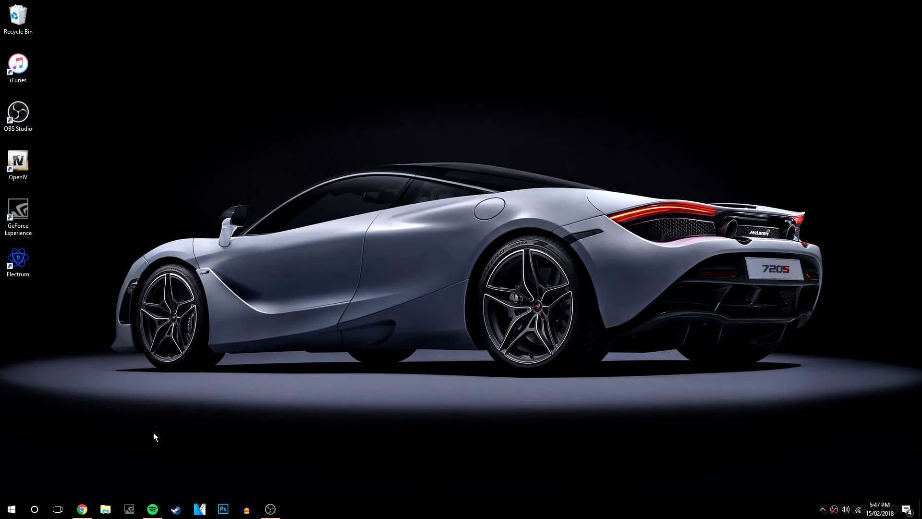
# Search 'download spotify' in Chrome and save the Windows installer to the desktop
pyautogui.click(82, 508)
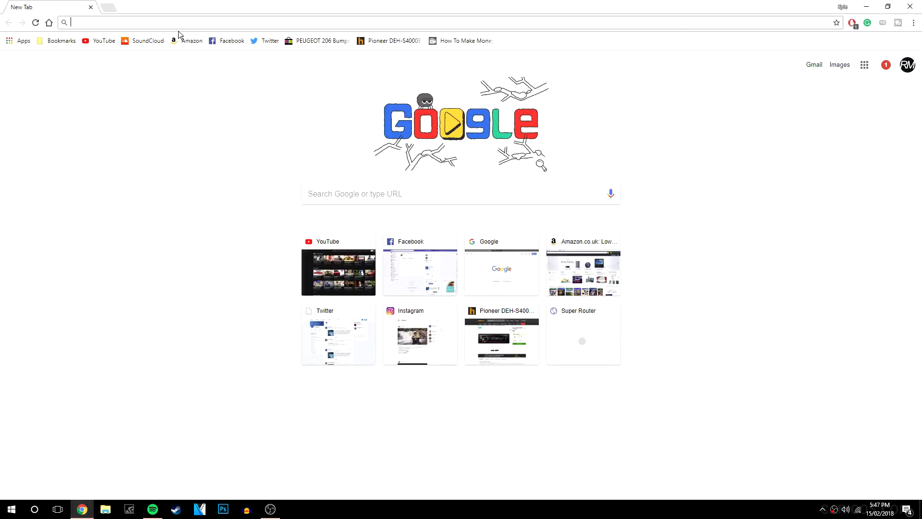
pyautogui.write('download spotify')
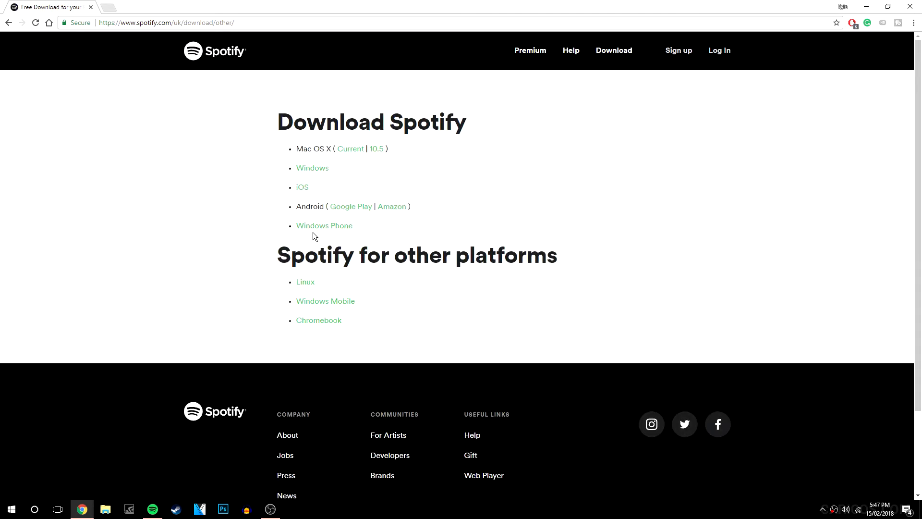
pyautogui.moveTo(272, 283)
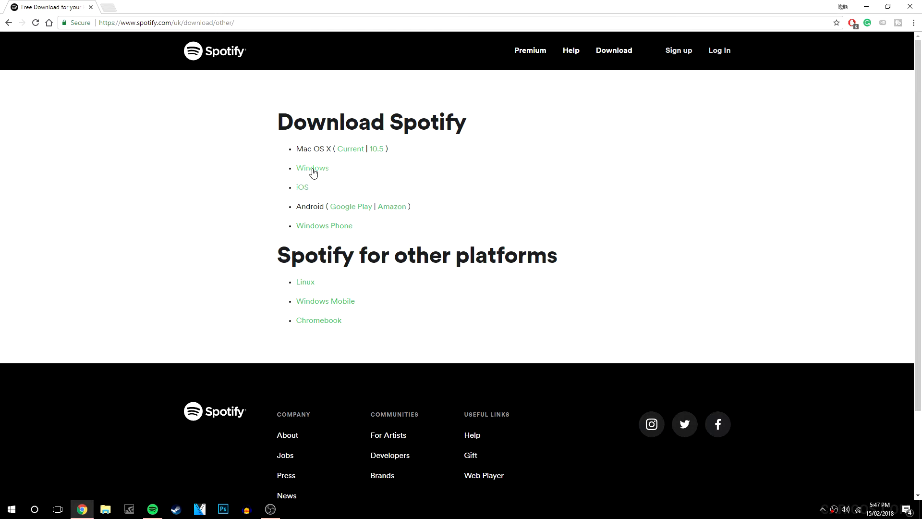
pyautogui.click(312, 168)
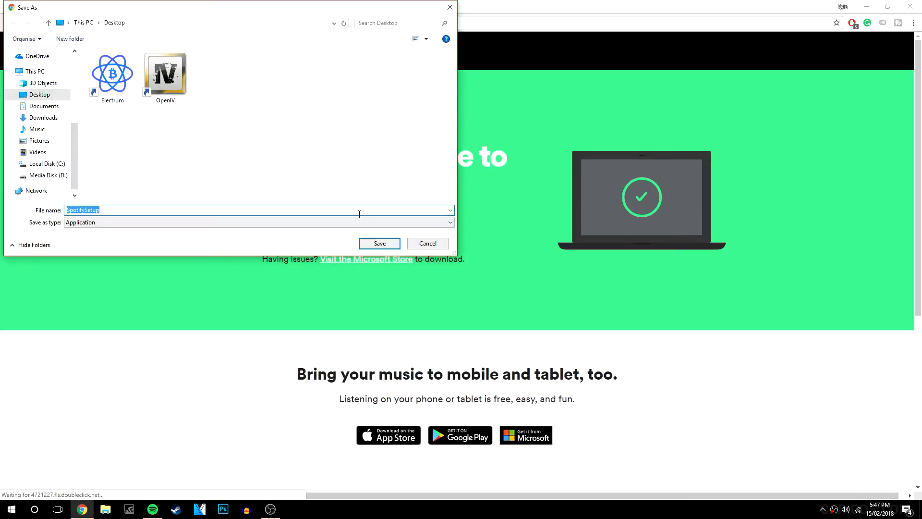
pyautogui.click(379, 243)
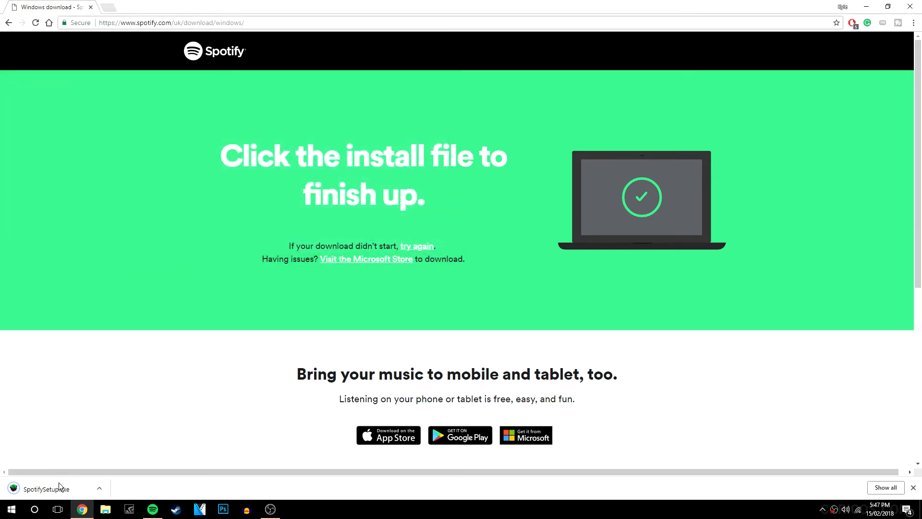
pyautogui.moveTo(68, 430)
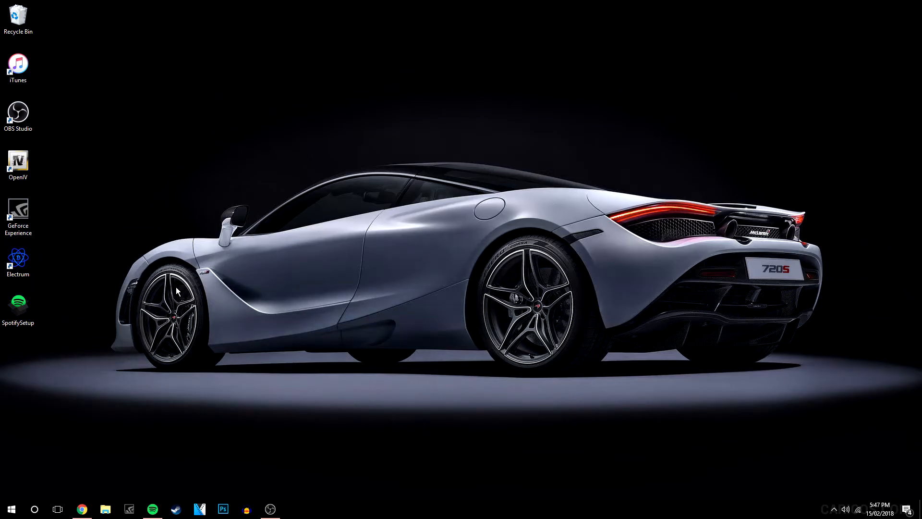
pyautogui.moveTo(39, 316)
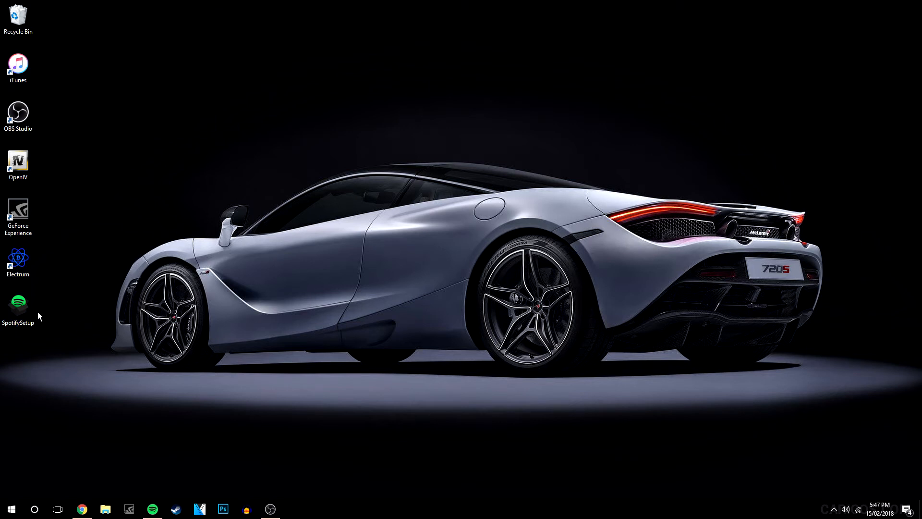
# Run SpotifySetup from the desktop and let the installer finish
pyautogui.doubleClick(18, 303)
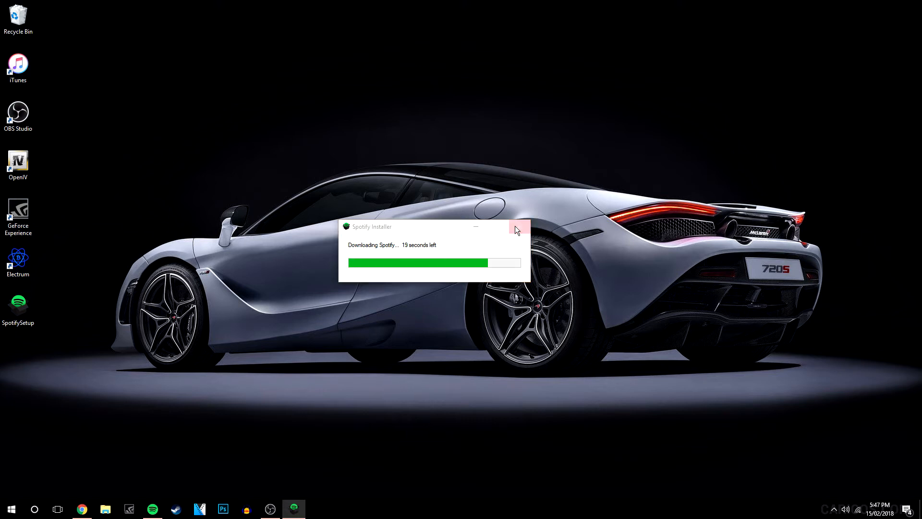
pyautogui.click(523, 227)
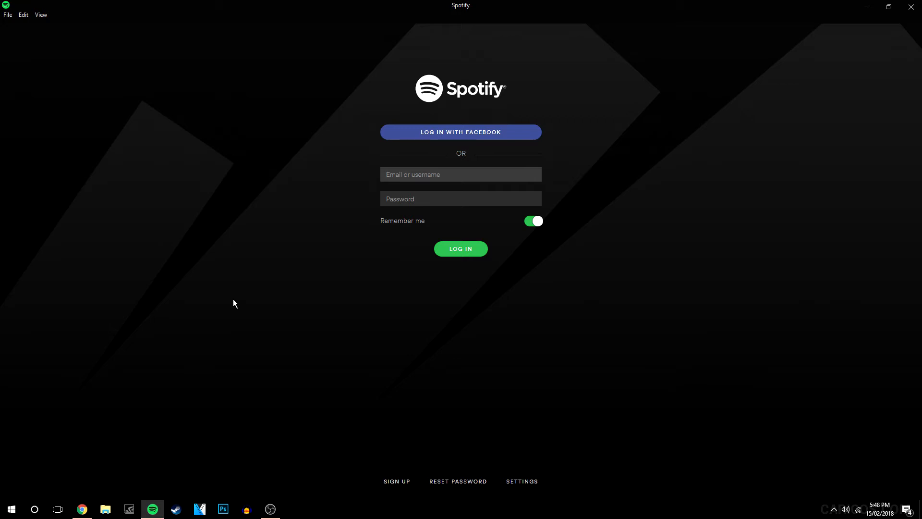
# Select the Email or username field on the Spotify login screen
pyautogui.click(461, 174)
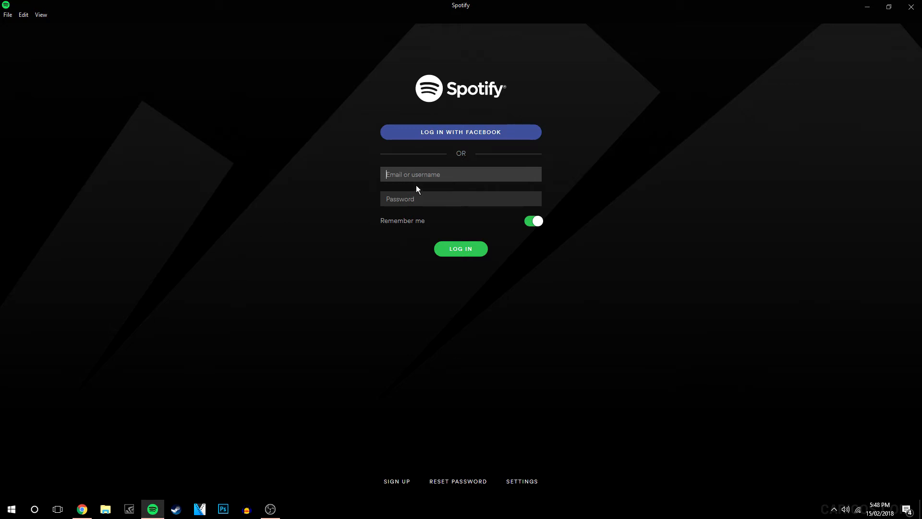
pyautogui.moveTo(465, 139)
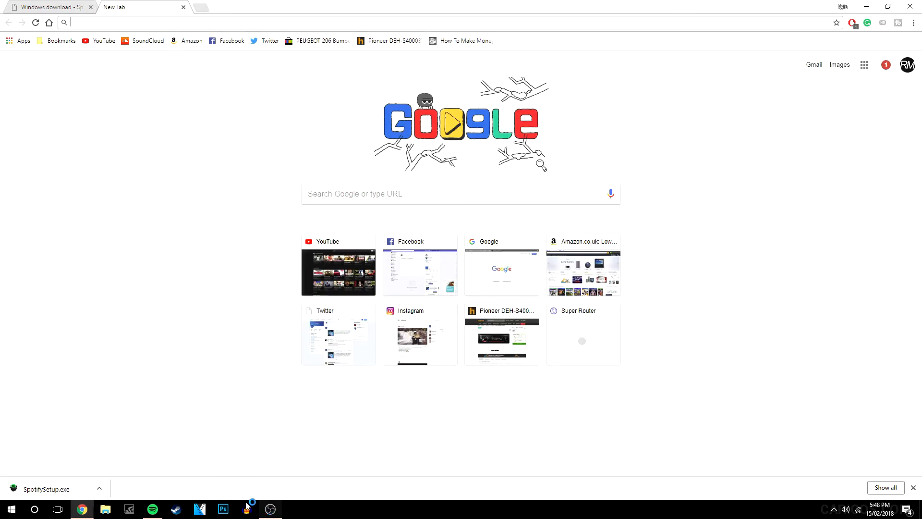
# Visit spotify.com in the new Chrome tab, then return to the Spotify app
pyautogui.click(152, 509)
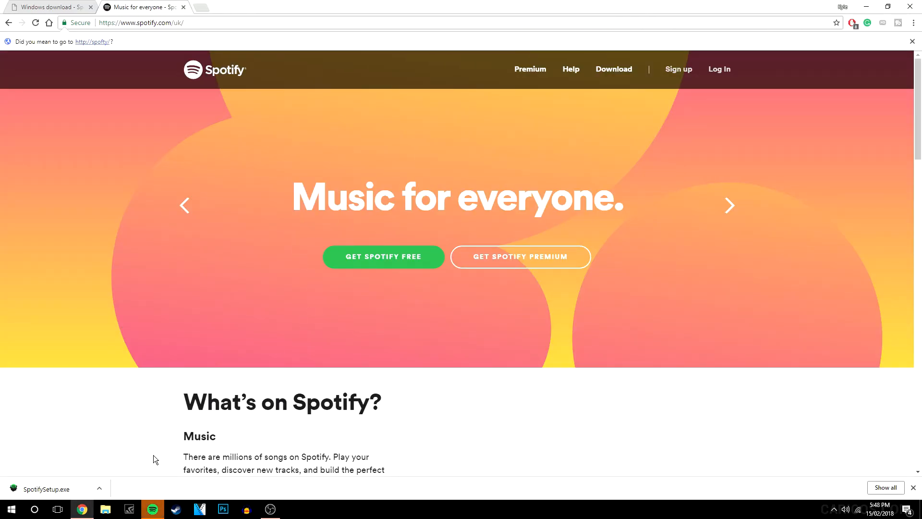
pyautogui.click(152, 509)
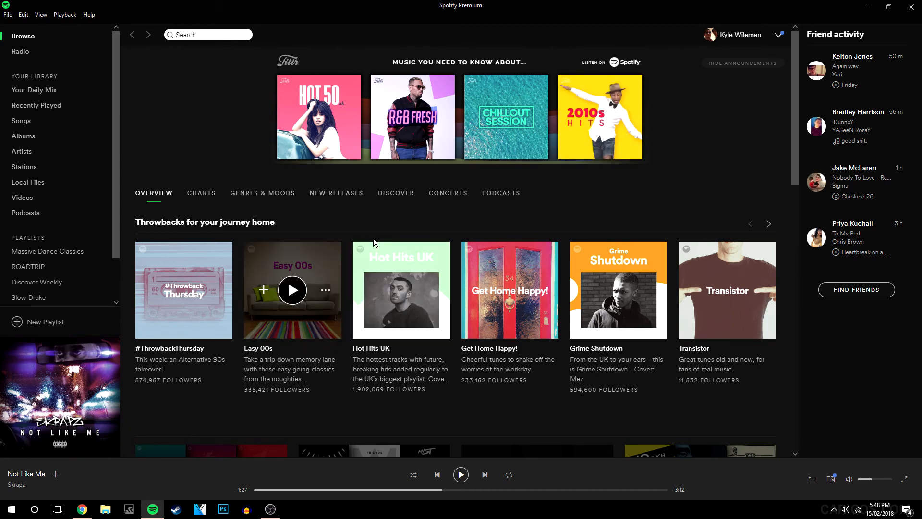
pyautogui.moveTo(399, 321)
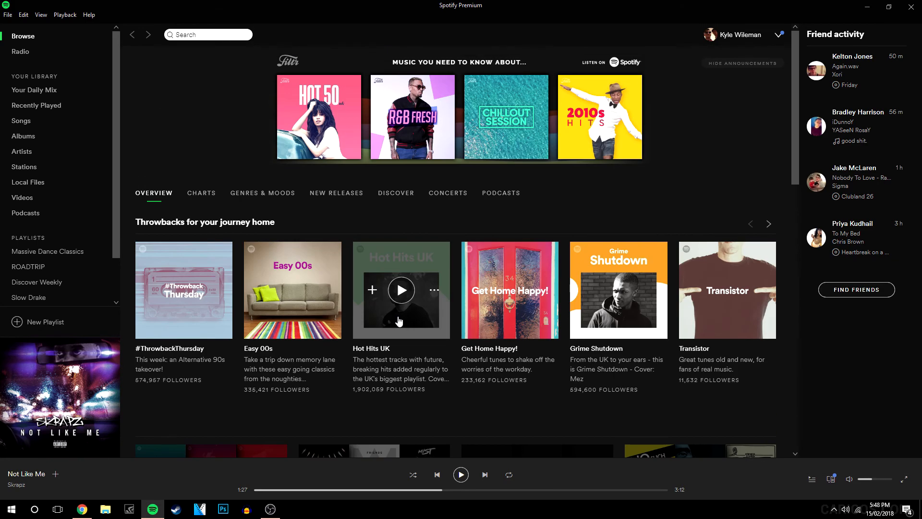
pyautogui.moveTo(610, 198)
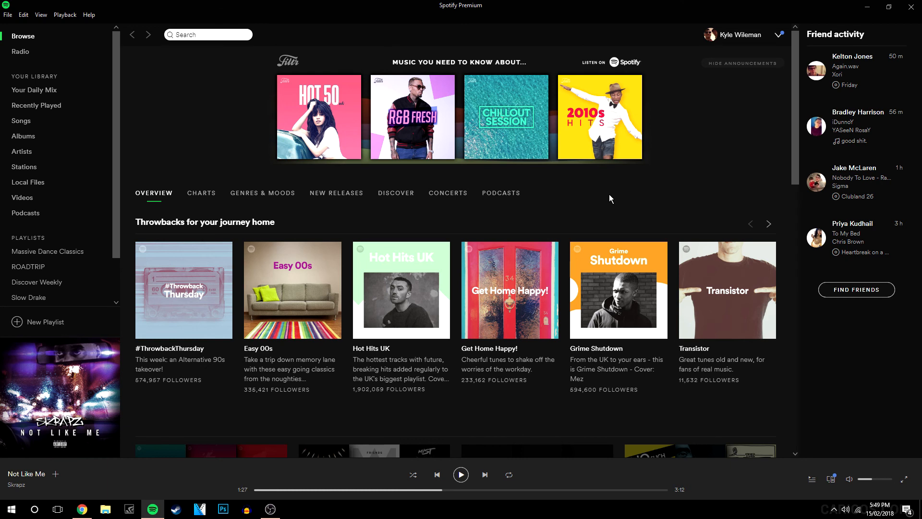
pyautogui.moveTo(621, 189)
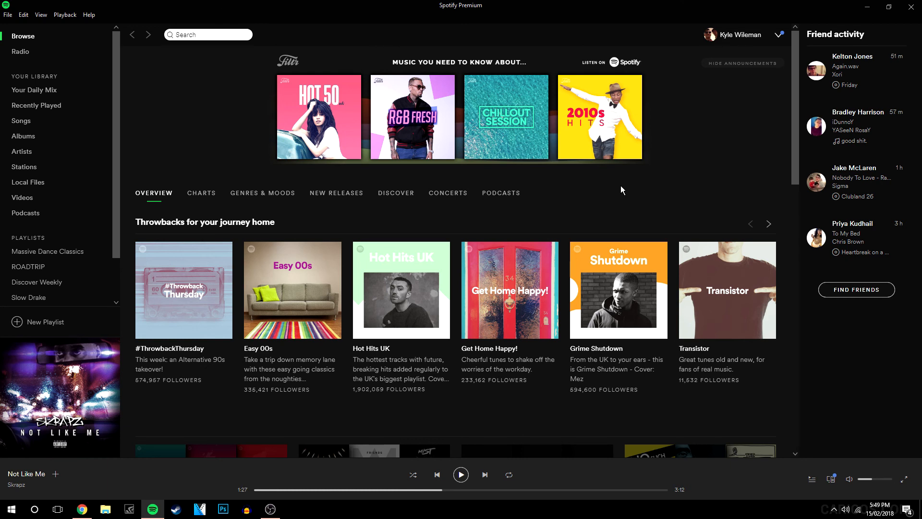